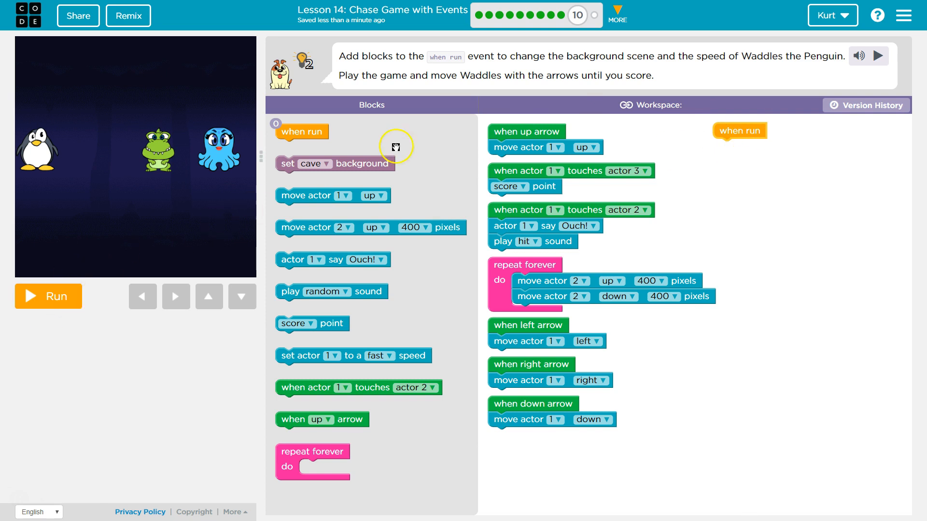
mouse_move(622, 67)
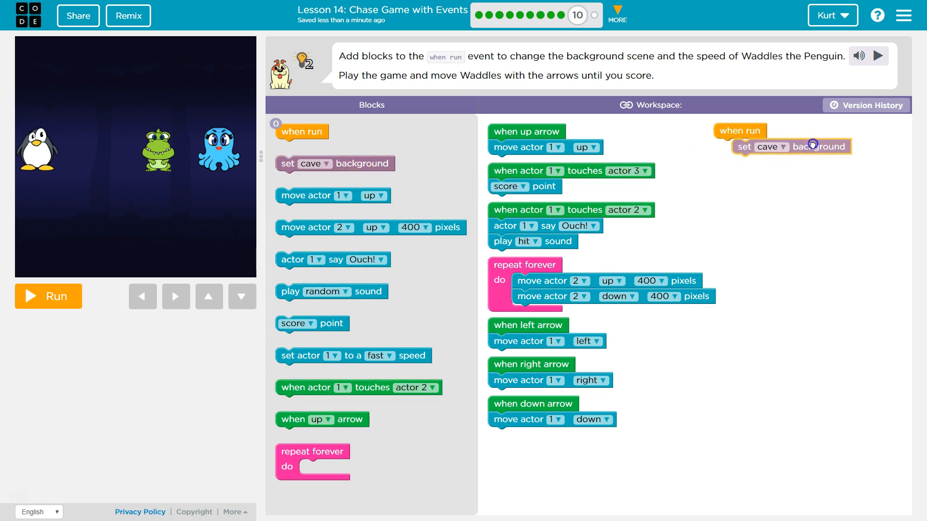
- Change the when-run background block from cave to random
click(772, 145)
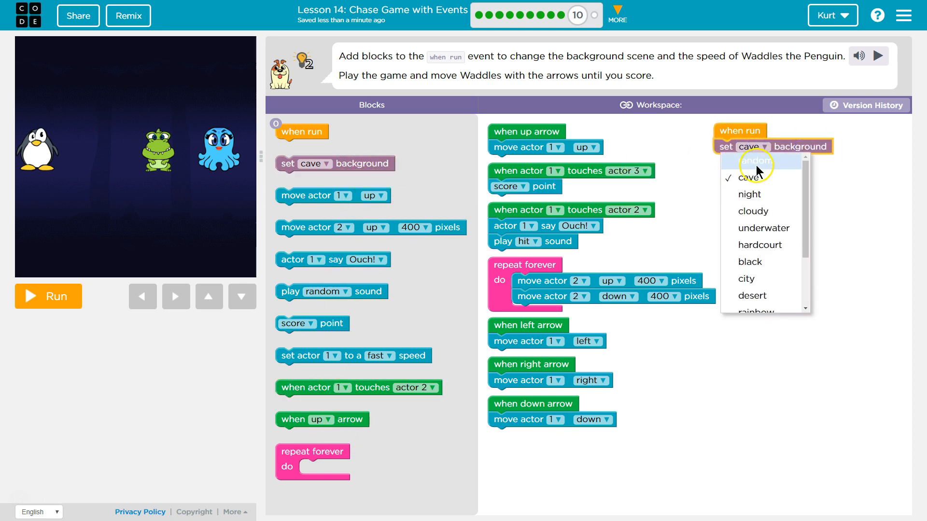
click(755, 163)
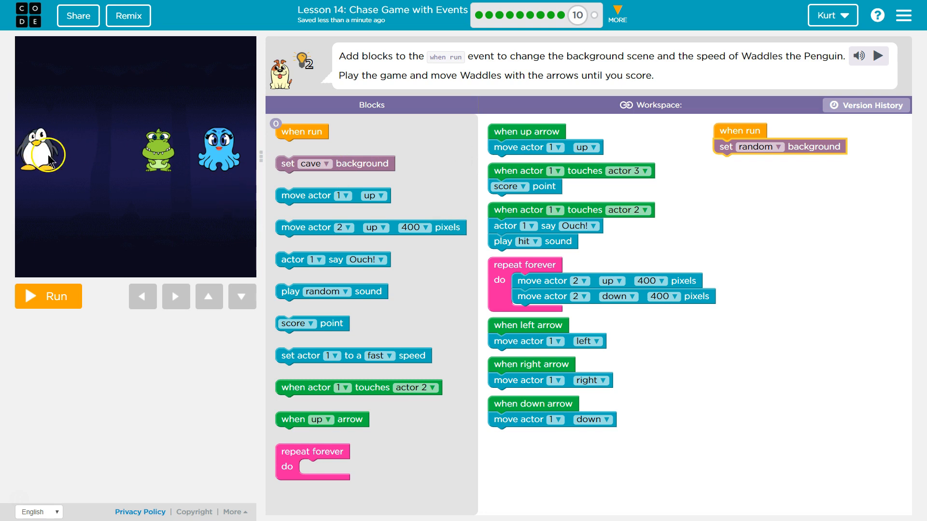
mouse_move(427, 187)
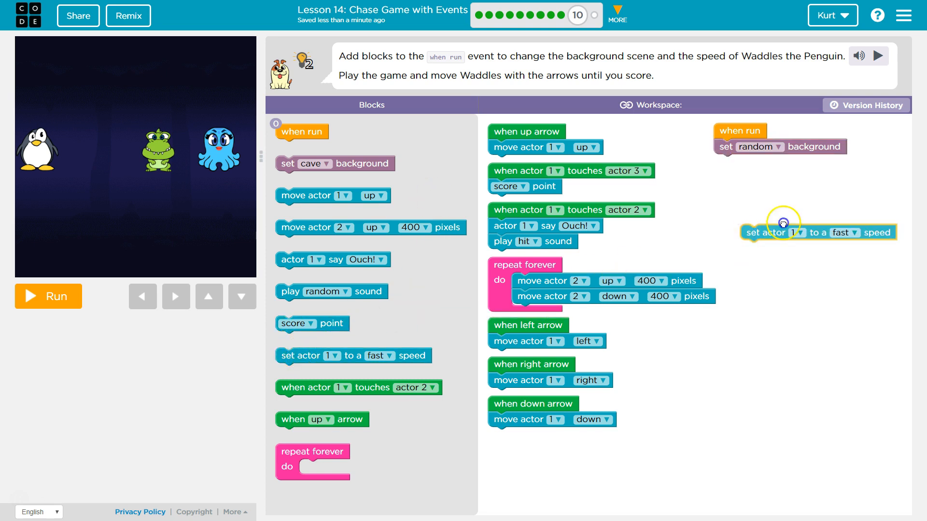
- Change actor 1's speed block from fast to very fast
click(817, 162)
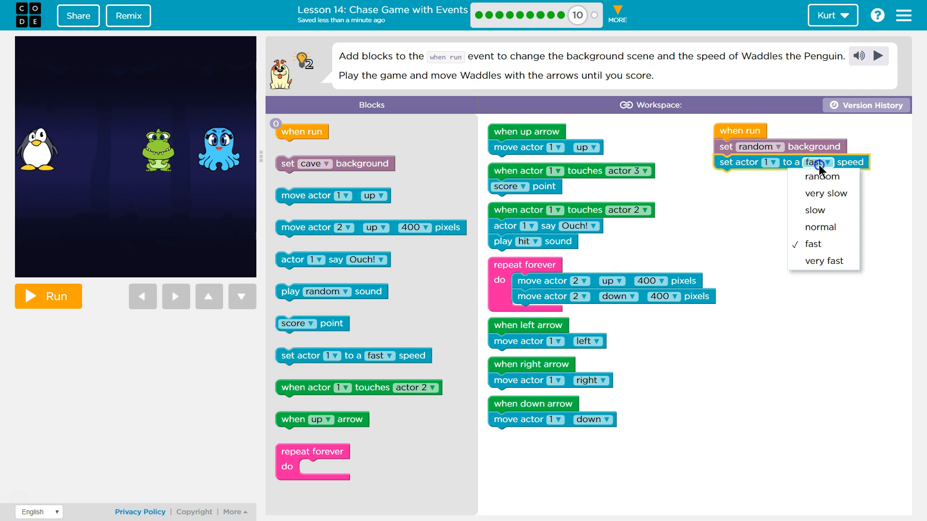
click(824, 261)
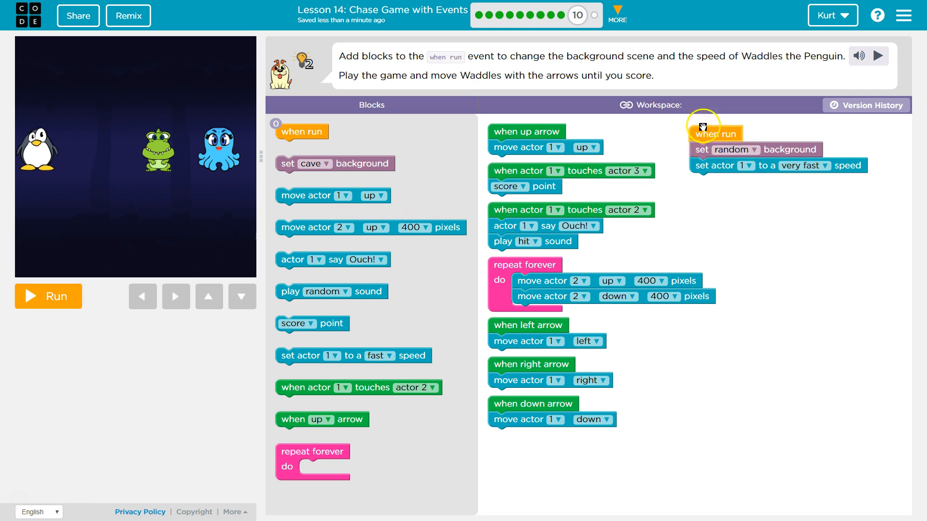
mouse_move(720, 171)
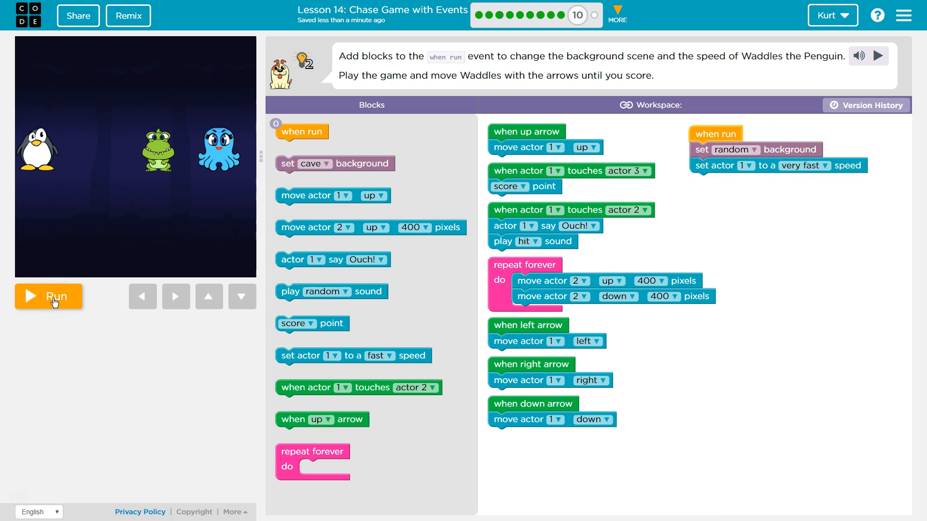
- Run the game and move Waddles right twice into the octopus to score
click(53, 296)
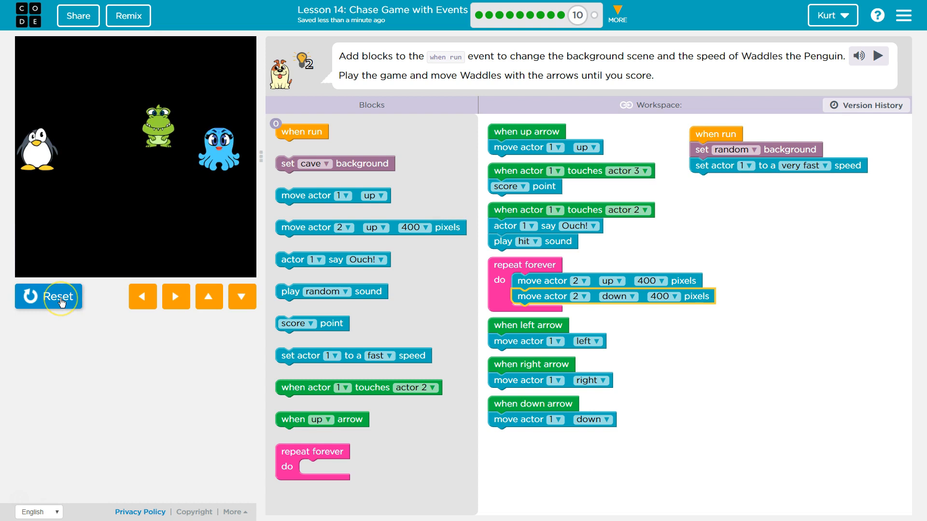
click(48, 296)
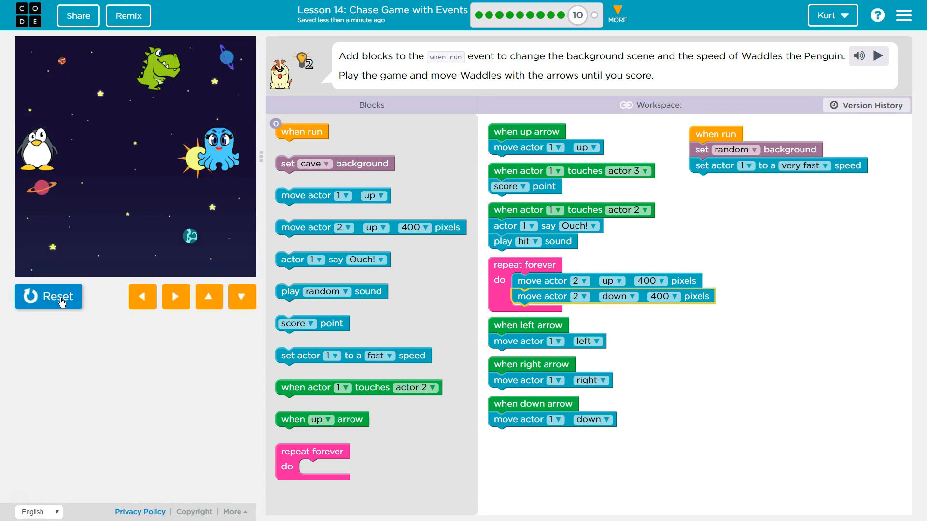
click(176, 296)
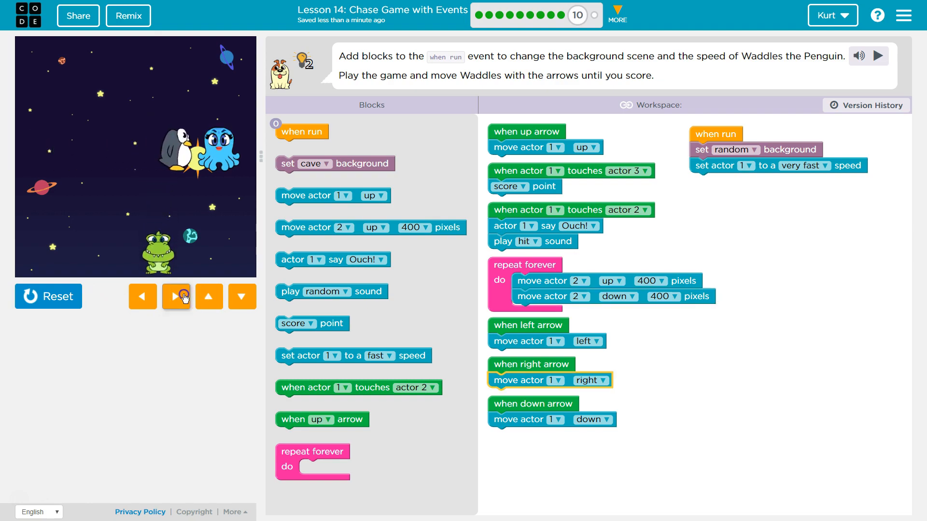
click(176, 296)
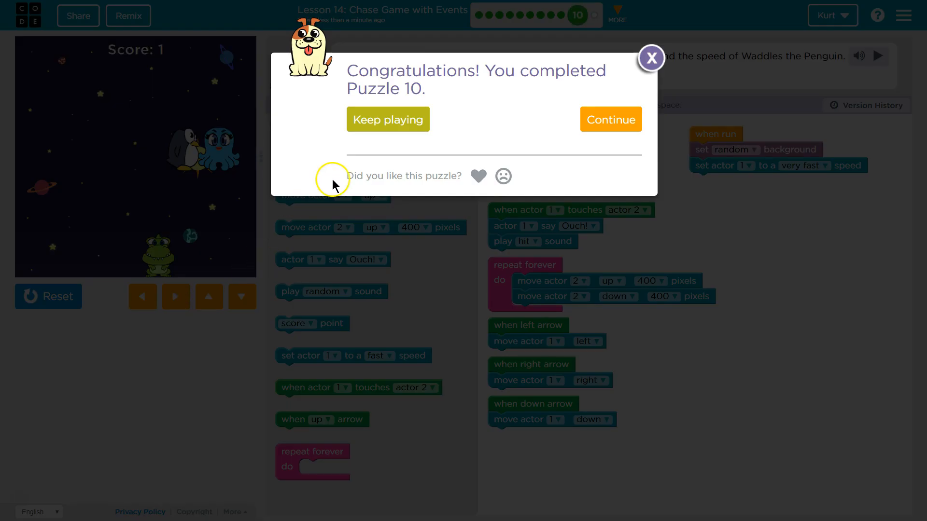